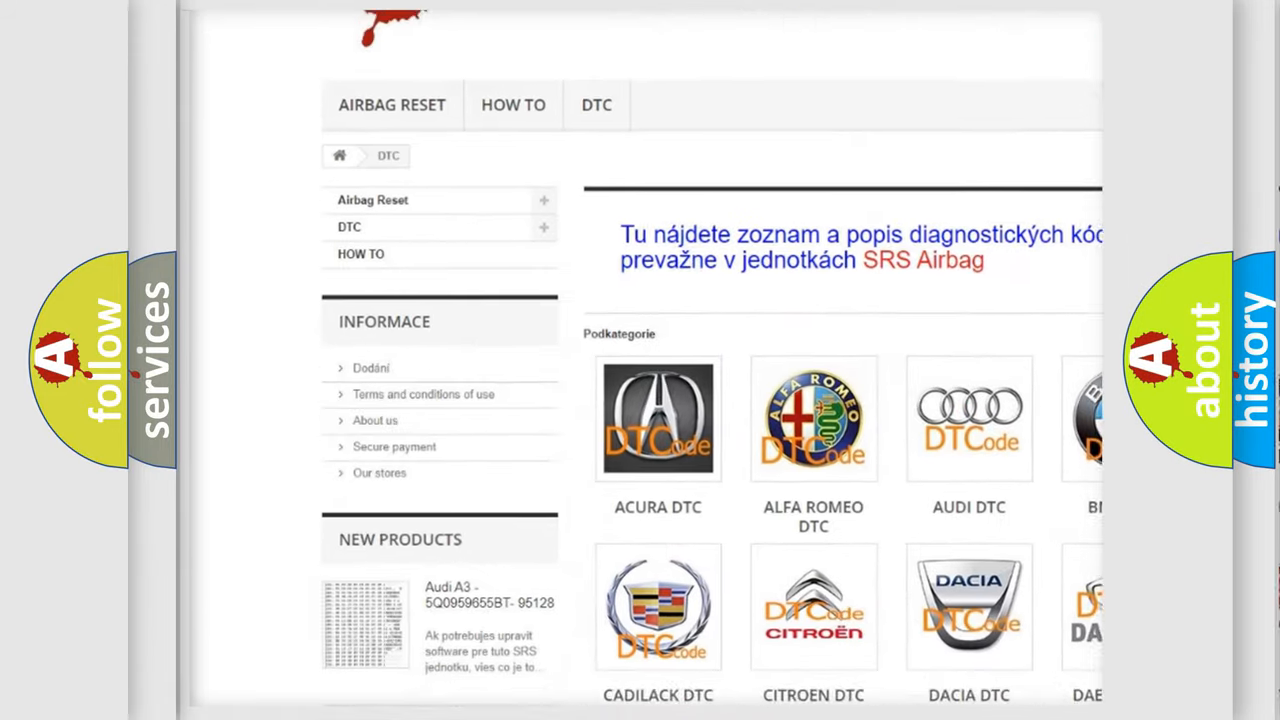
scroll(down, 3)
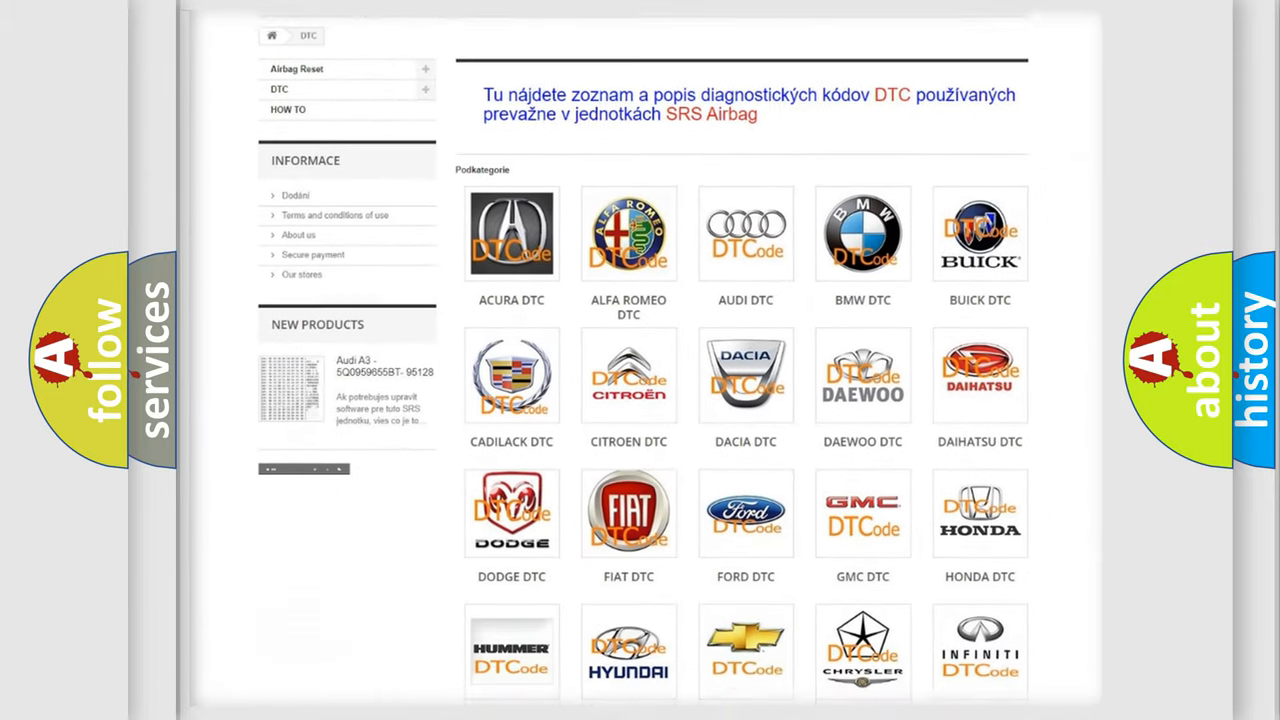
scroll(down, 3)
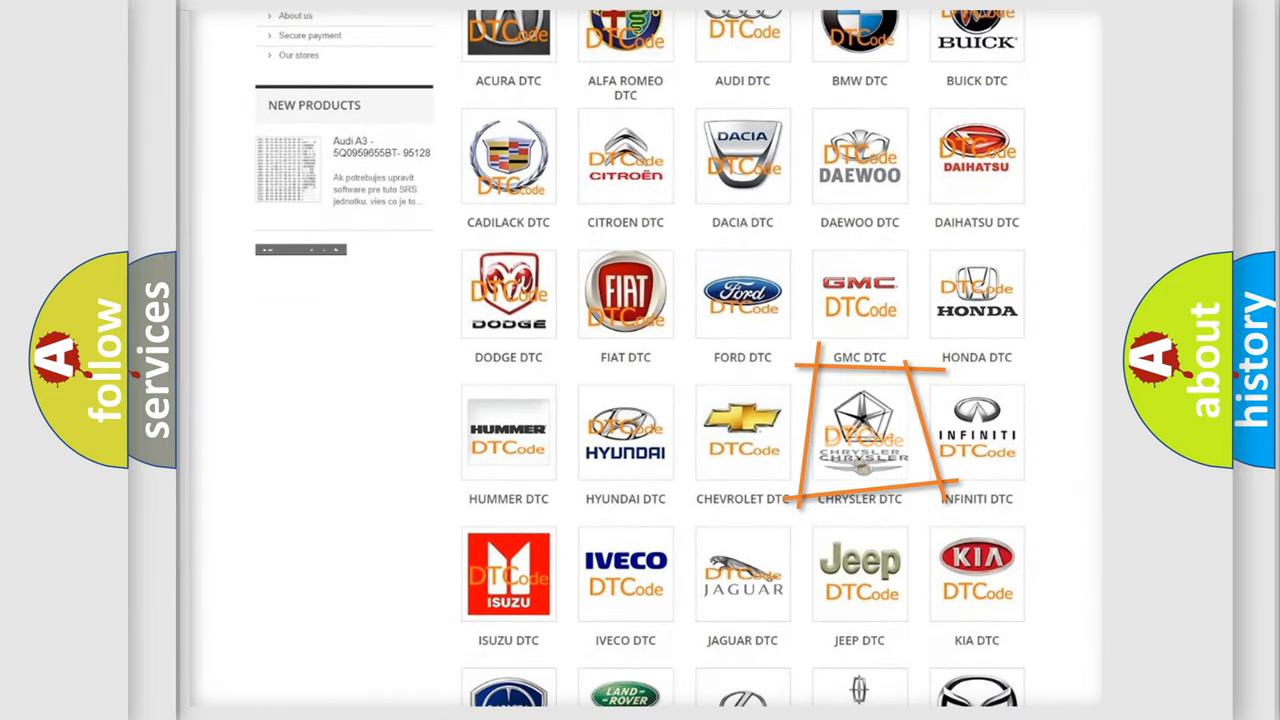